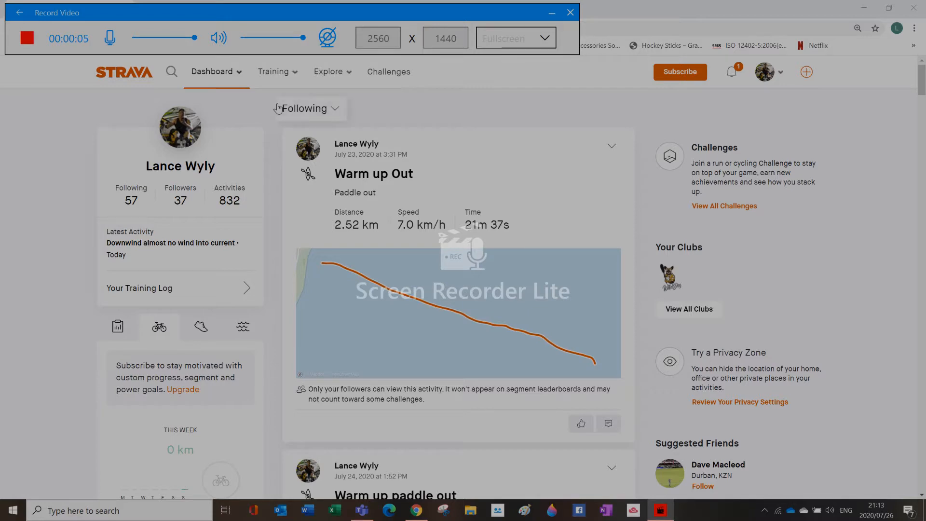
{"action": "mouse_move", "coordinate": [447, 98]}
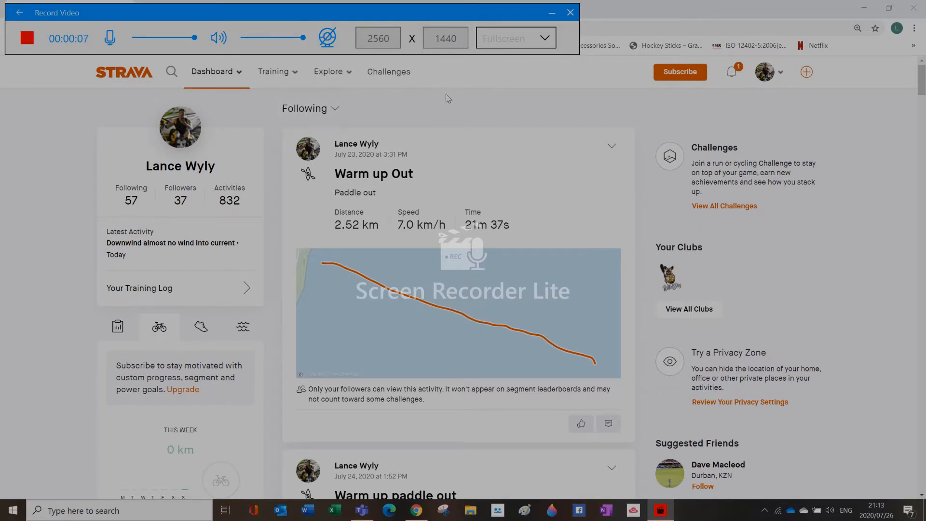
{"action": "mouse_move", "coordinate": [422, 100]}
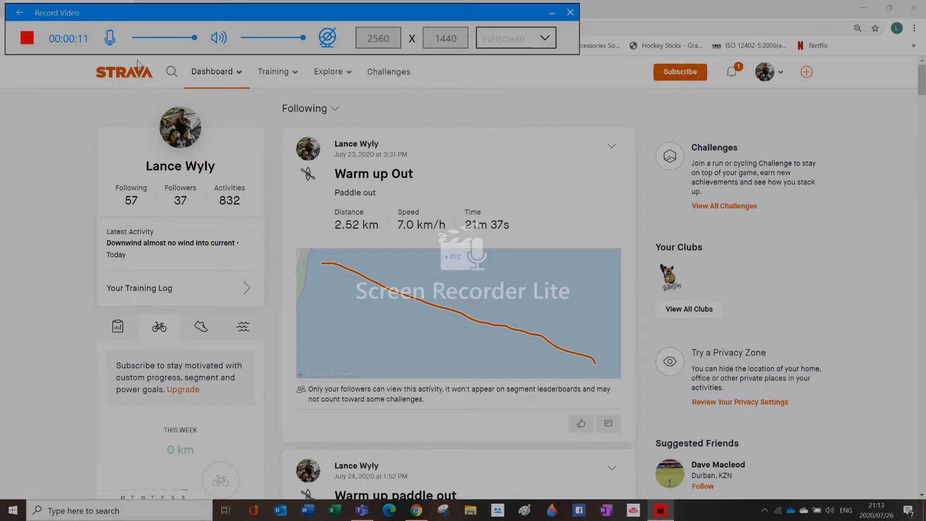
Go to Strava's Upload activity page from the + menu.
{"action": "left_click", "coordinate": [779, 72]}
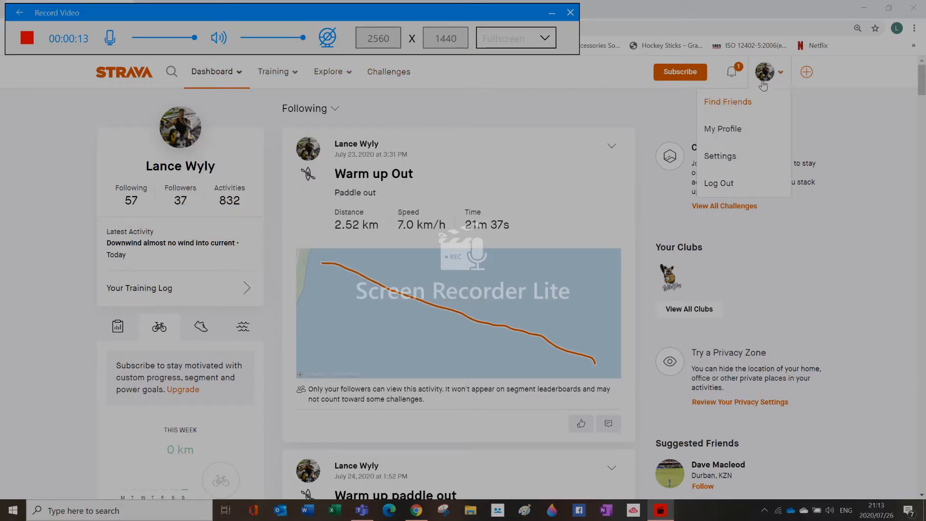
{"action": "left_click", "coordinate": [806, 72]}
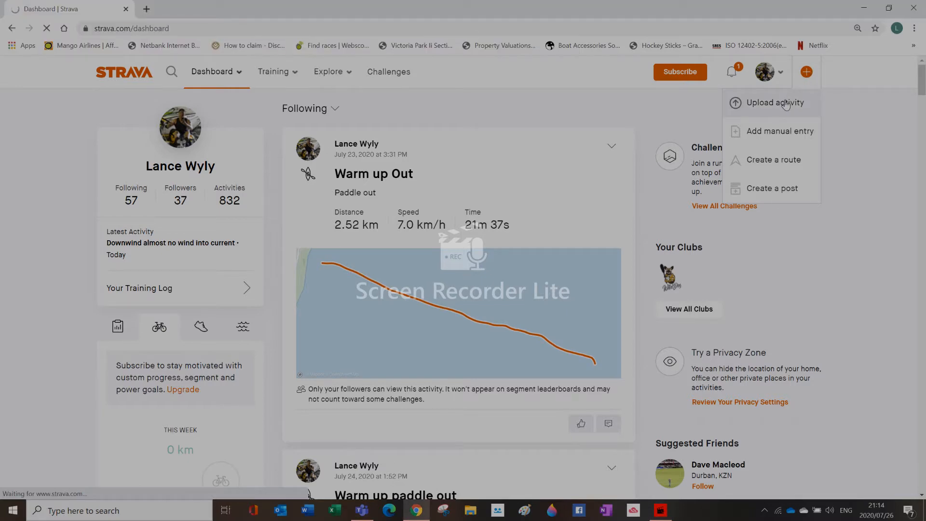
{"action": "left_click", "coordinate": [774, 103]}
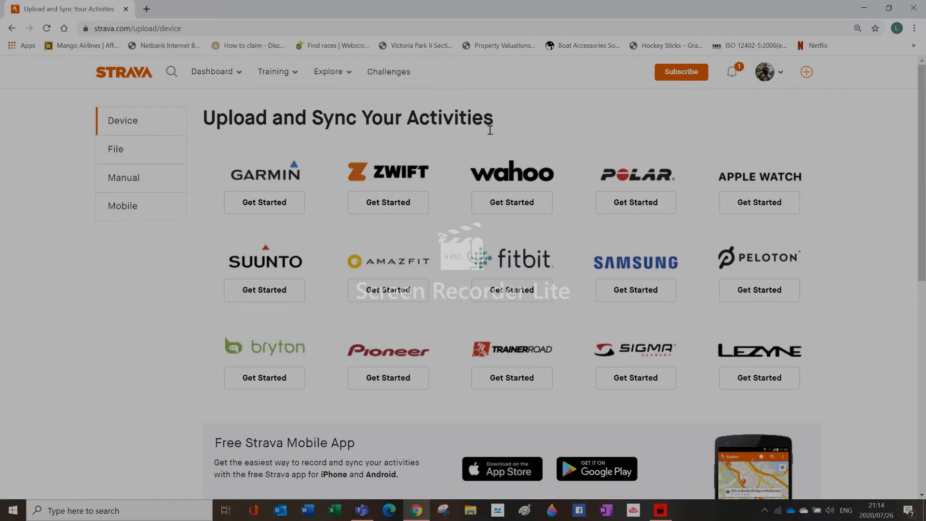
Switch to the File upload option and bring up the file chooser.
{"action": "left_click", "coordinate": [115, 149]}
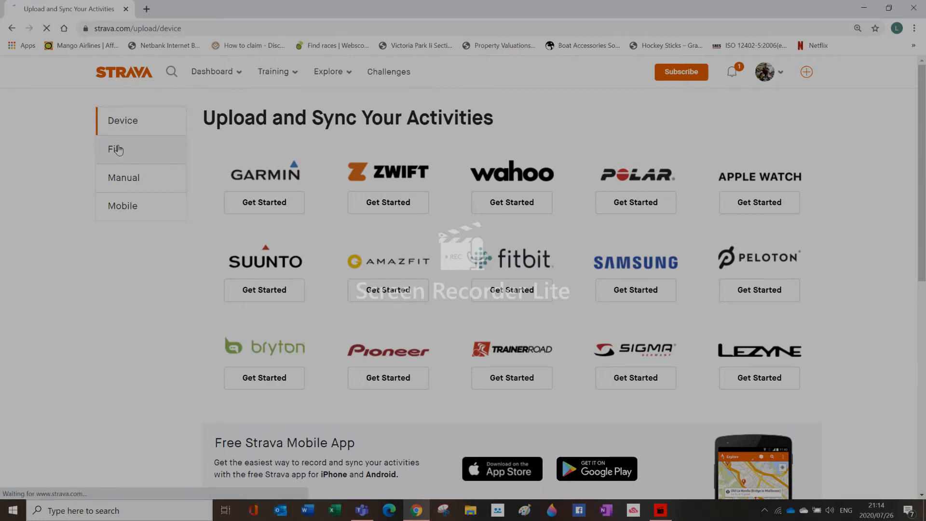
{"action": "left_click", "coordinate": [114, 149]}
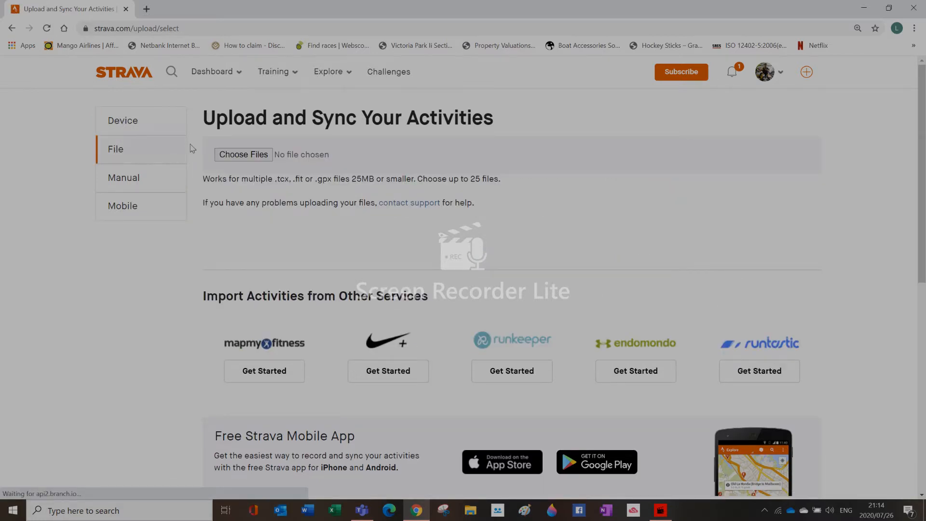
{"action": "left_click", "coordinate": [243, 154]}
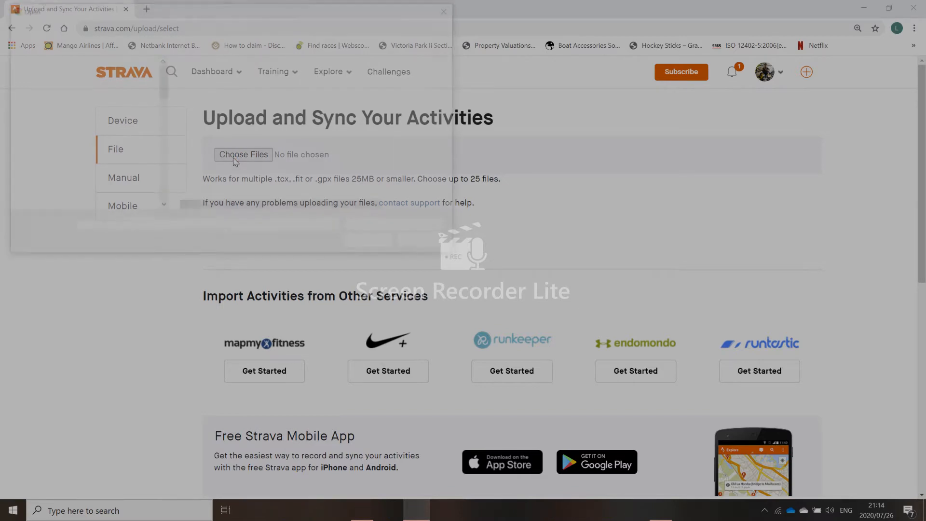
Browse to the Garmin > Activity folder on the GARMIN (D:) drive.
{"action": "left_click", "coordinate": [243, 155]}
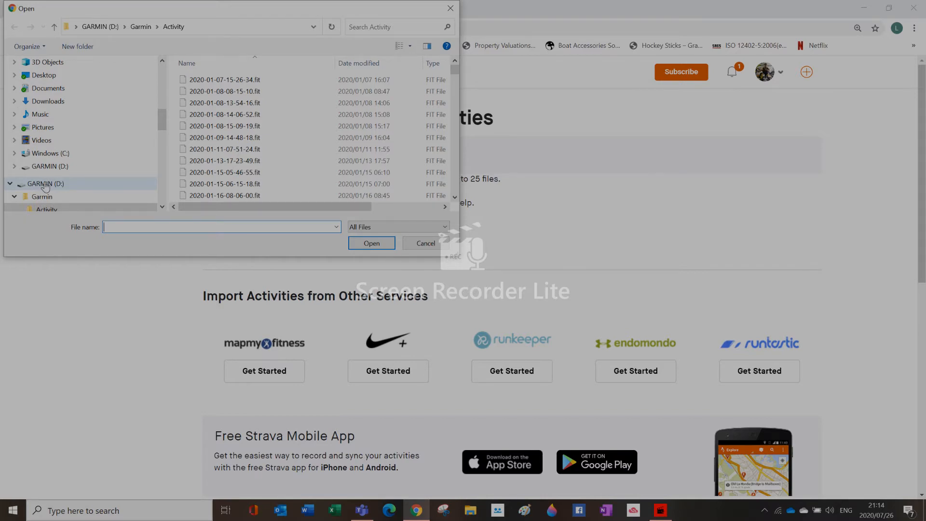
{"action": "left_click", "coordinate": [45, 183]}
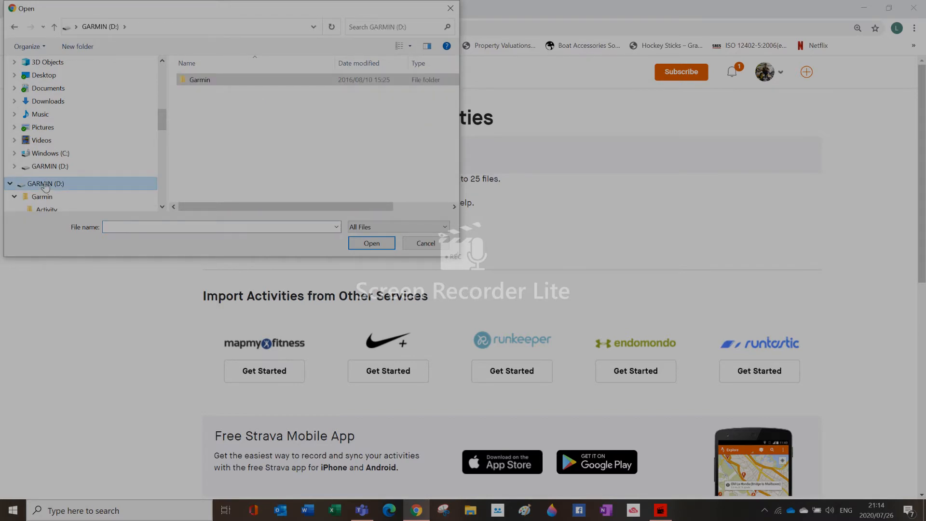
{"action": "left_click", "coordinate": [199, 79]}
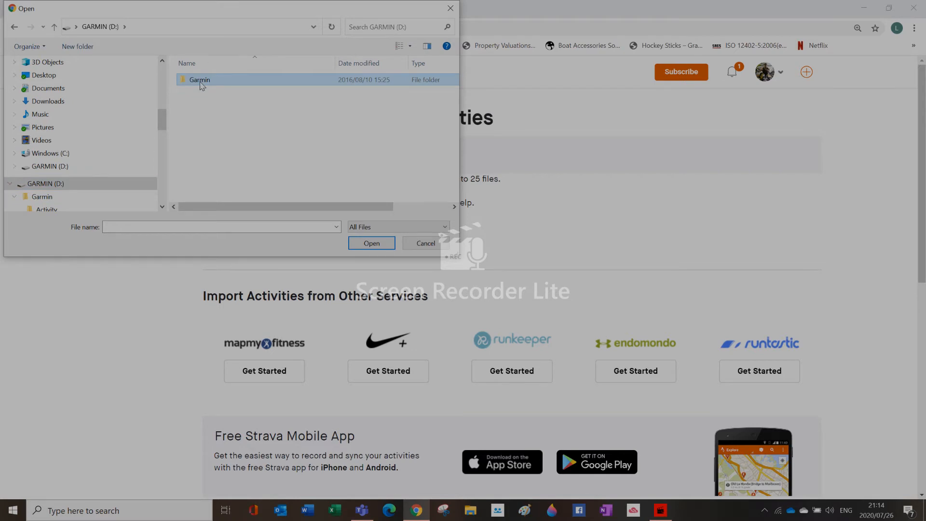
{"action": "double_click", "coordinate": [199, 80]}
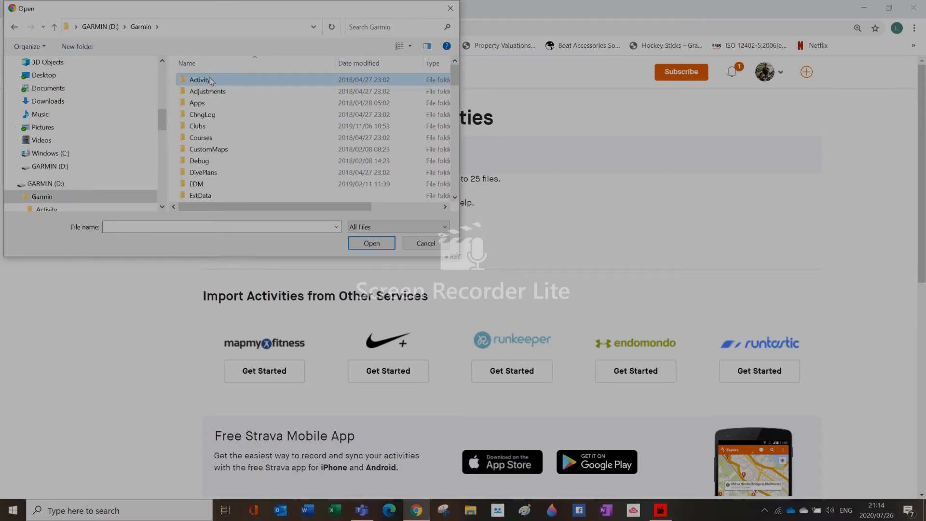
{"action": "double_click", "coordinate": [198, 79]}
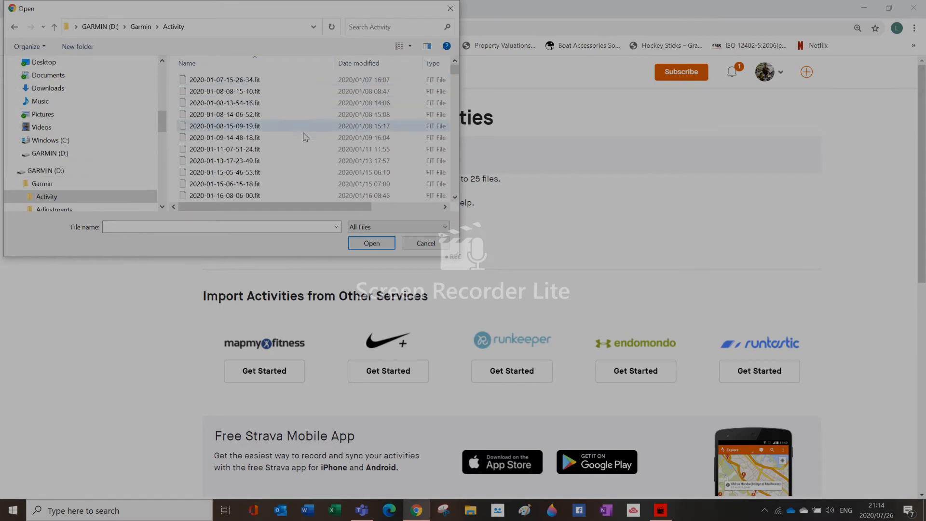
{"action": "scroll", "scroll_direction": "down", "scroll_amount": 3}
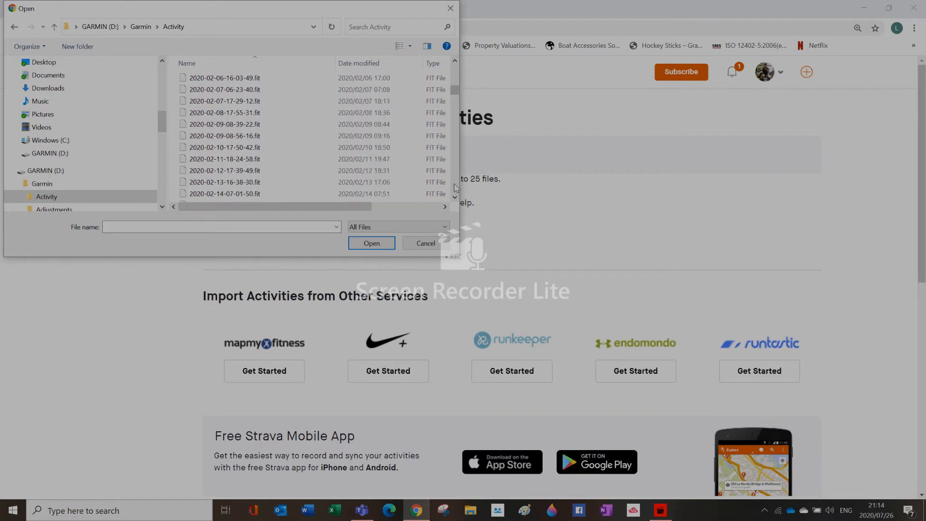
{"action": "scroll", "scroll_direction": "down", "scroll_amount": 3}
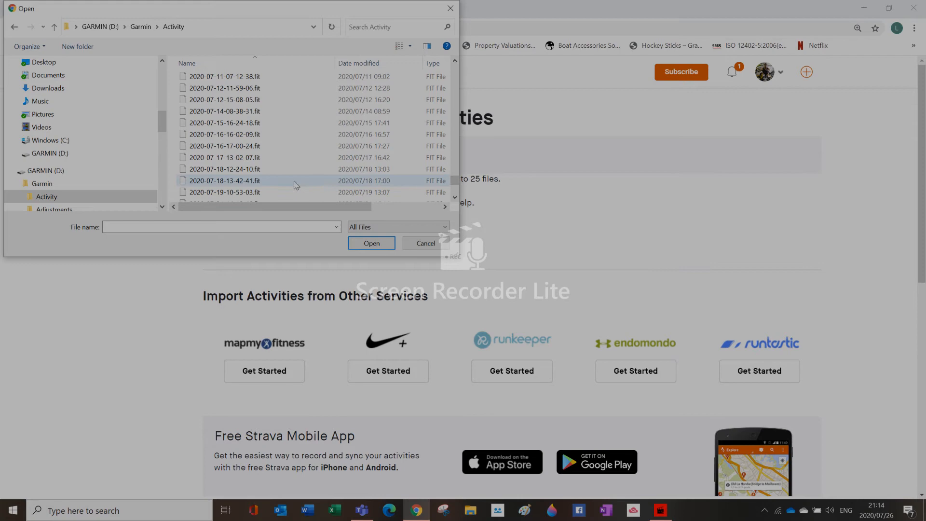
{"action": "left_click", "coordinate": [224, 181]}
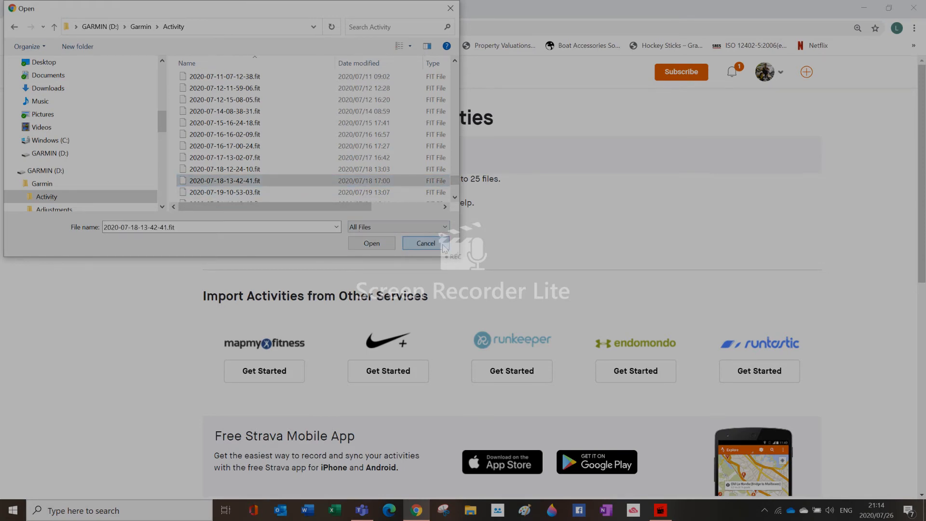
{"action": "left_click", "coordinate": [426, 243]}
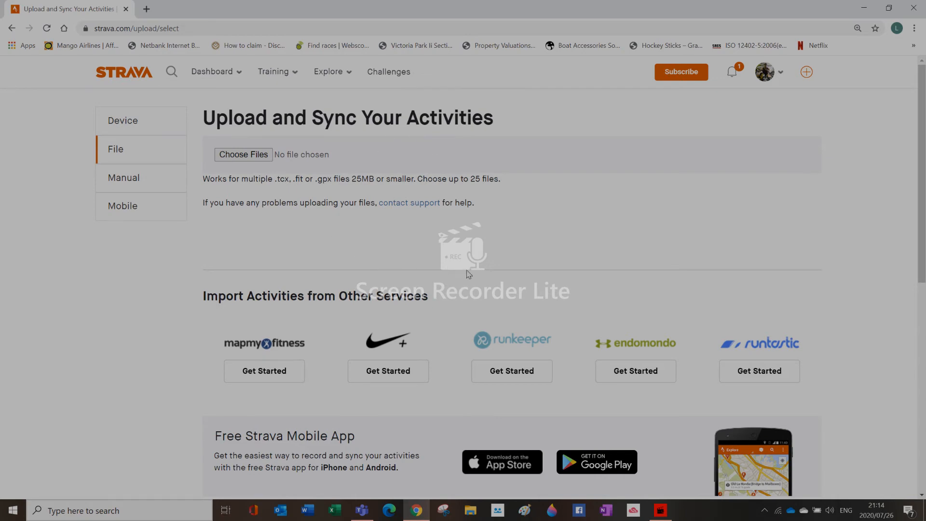
{"action": "mouse_move", "coordinate": [301, 188]}
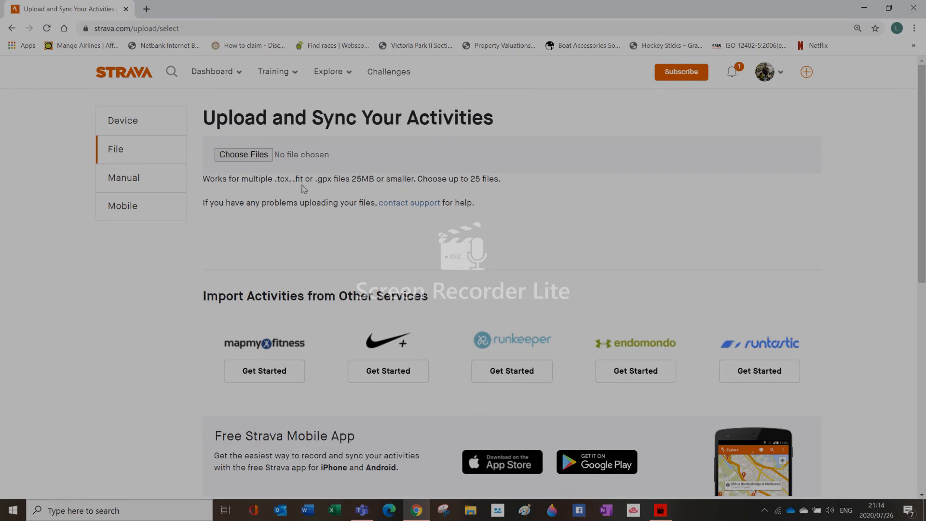
{"action": "mouse_move", "coordinate": [443, 118]}
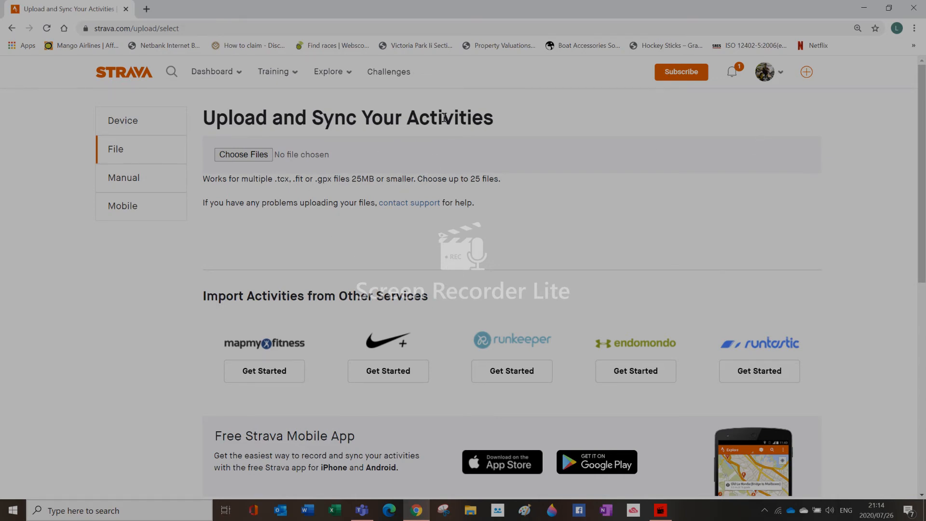